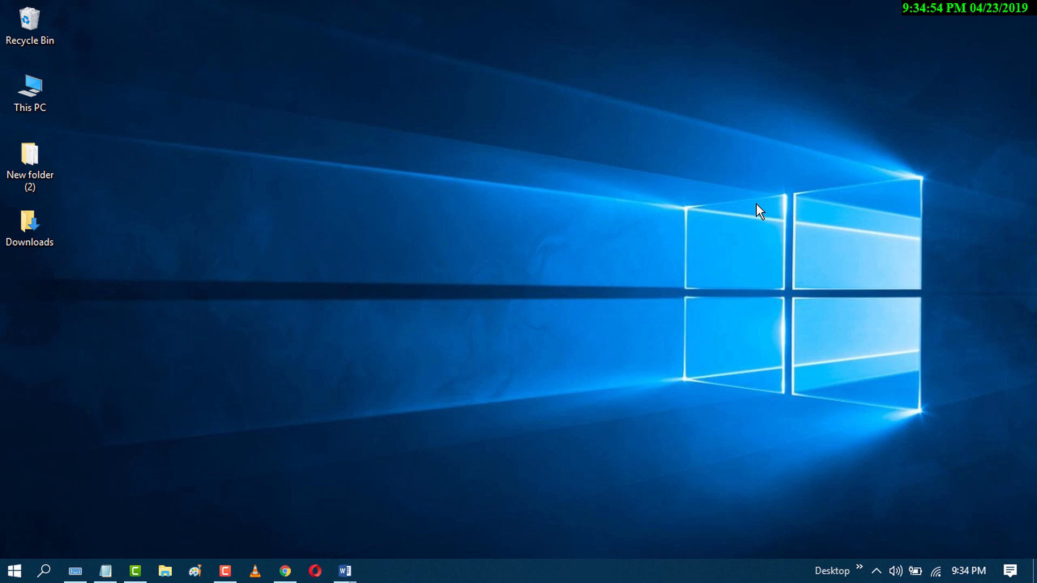
mouse_move(700, 215)
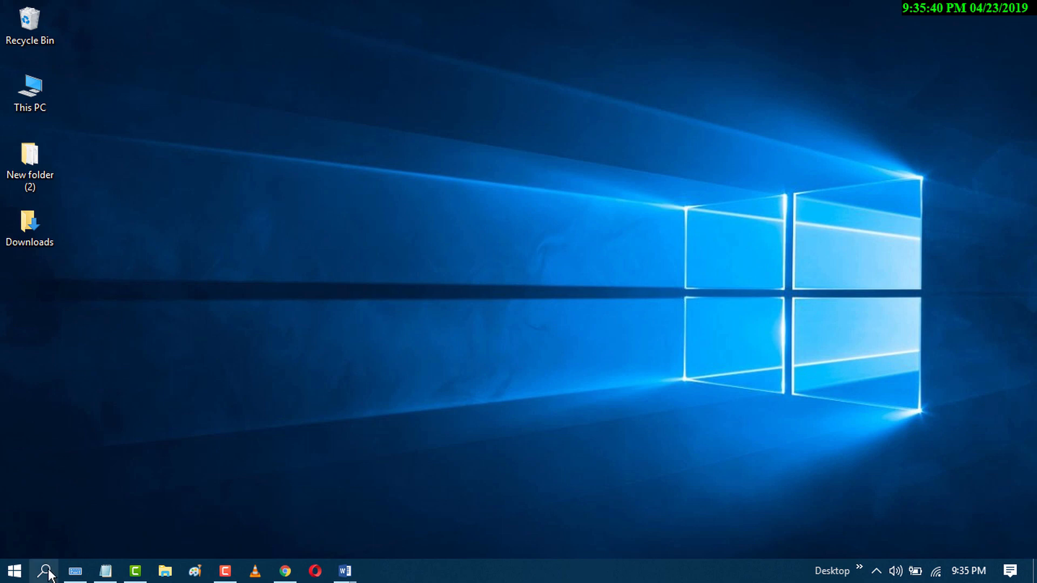
Launch Services and bring up the Virtual Disk service's Properties dialog (Automatic, Stopped).
type("services")
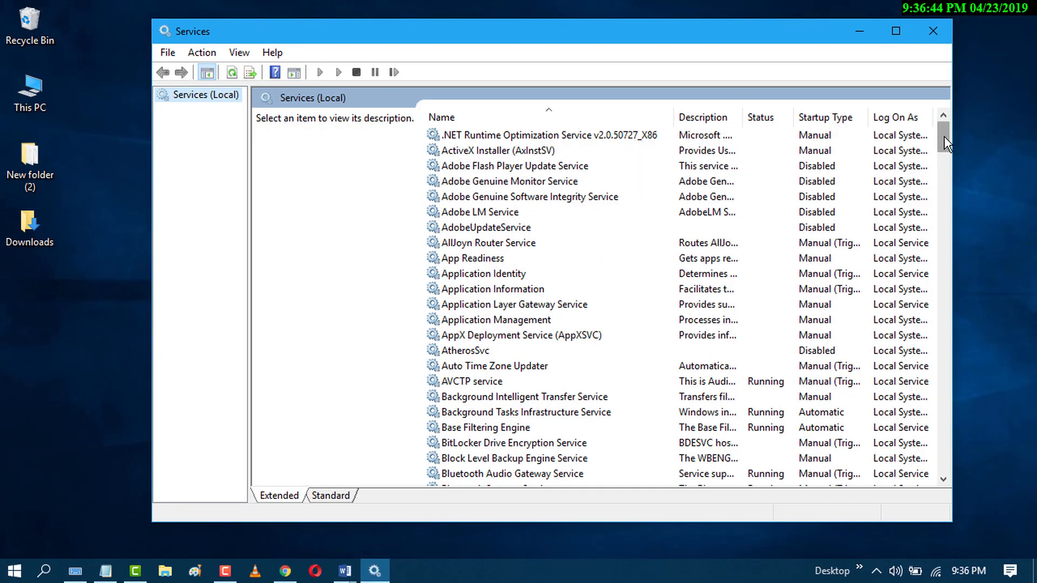
scroll("down", 3)
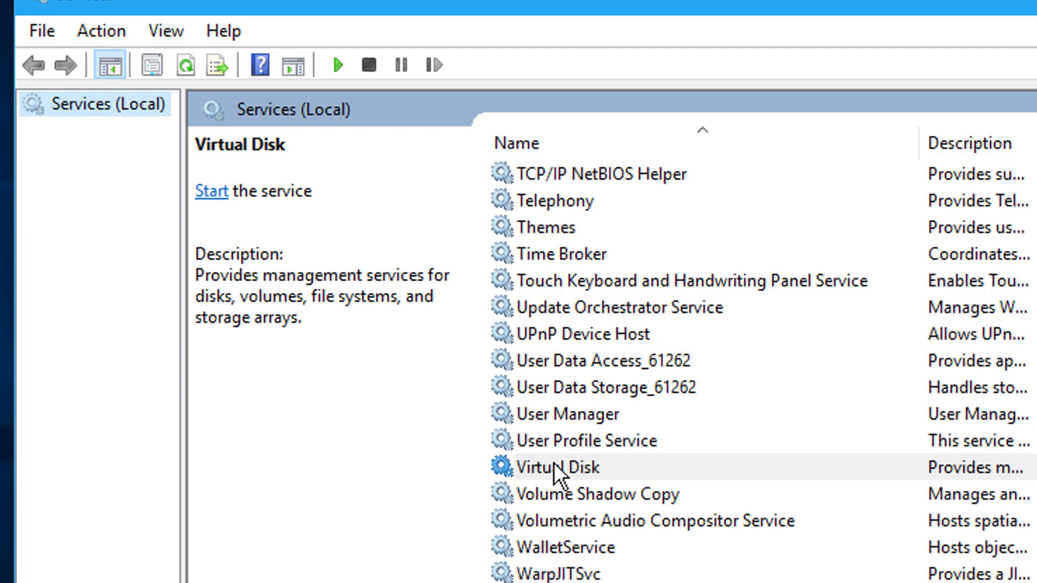
right_click(557, 467)
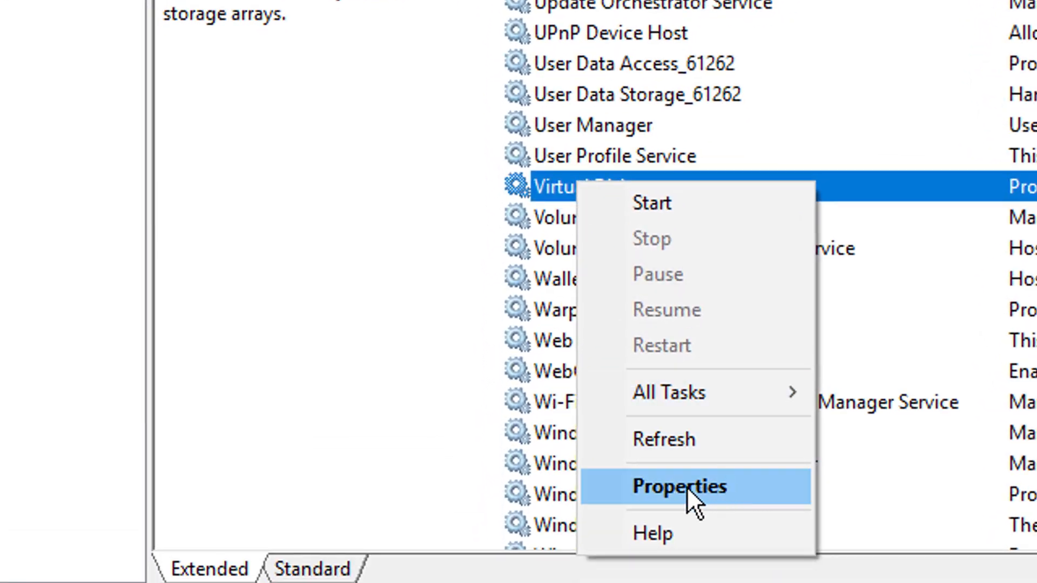
left_click(678, 487)
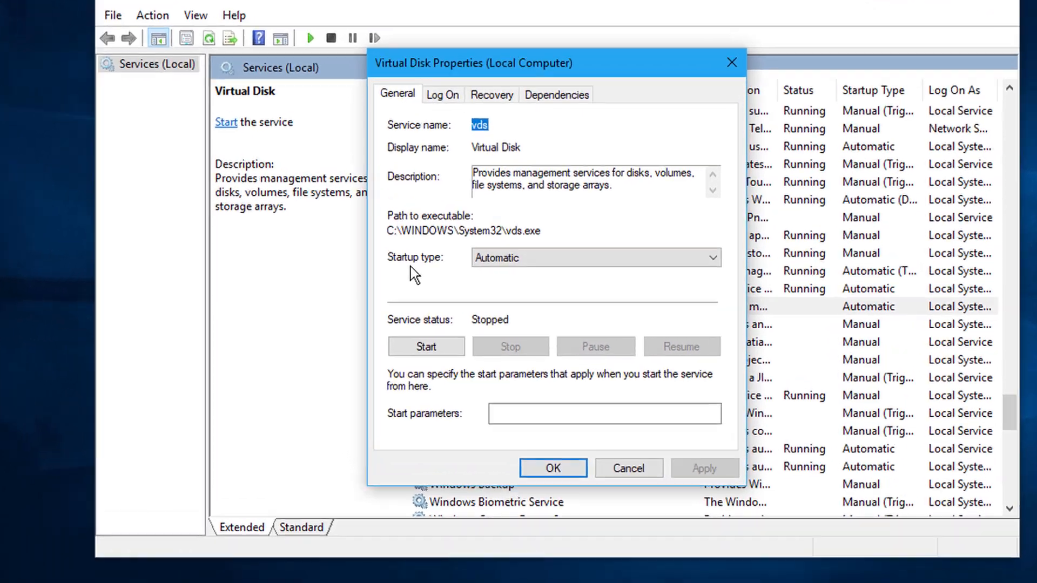
Set Virtual Disk's startup type to Manual, start the service, and apply the change with OK.
left_click(712, 258)
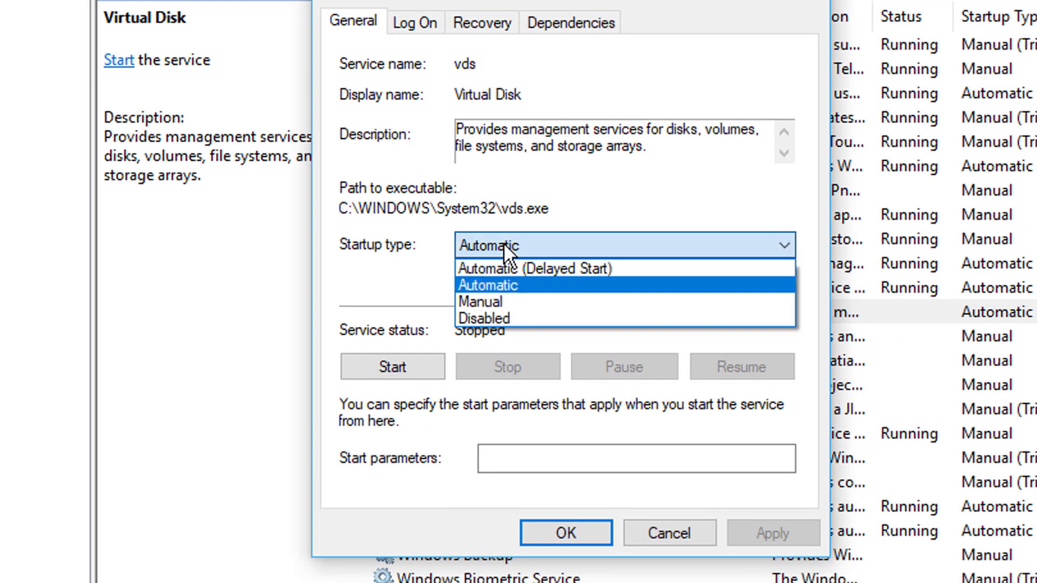
mouse_move(481, 301)
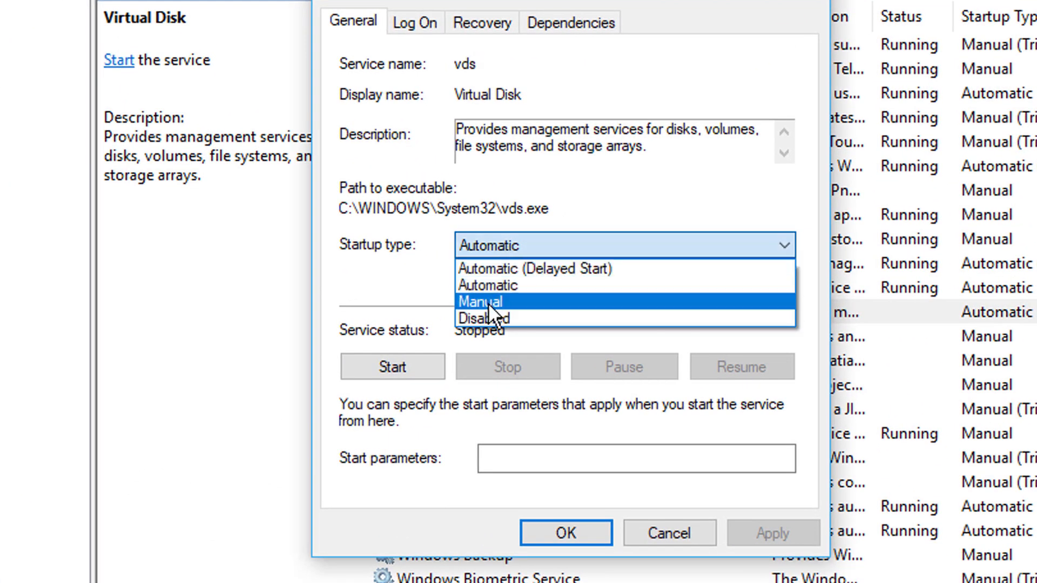
left_click(480, 301)
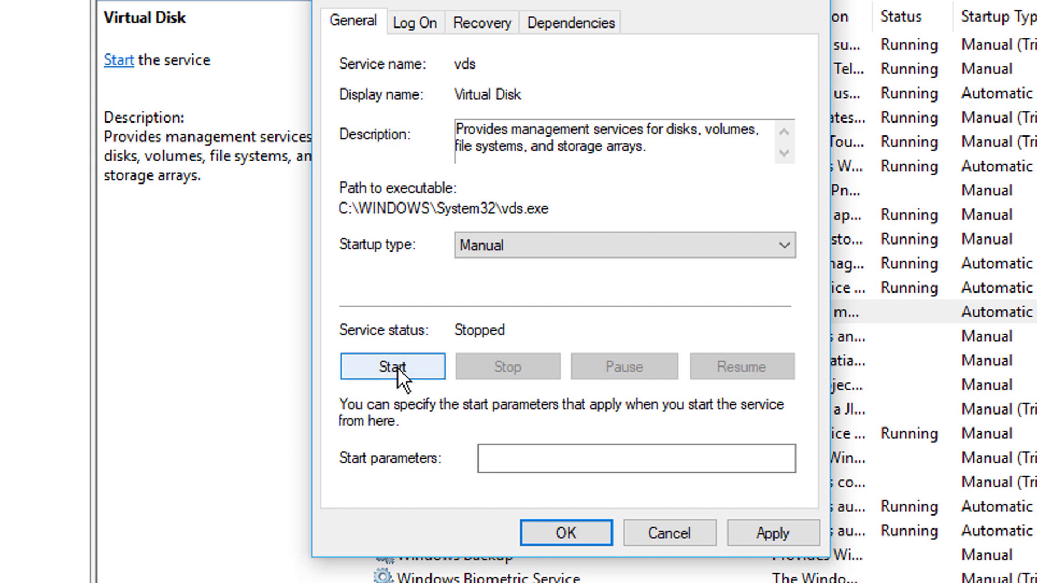
left_click(392, 367)
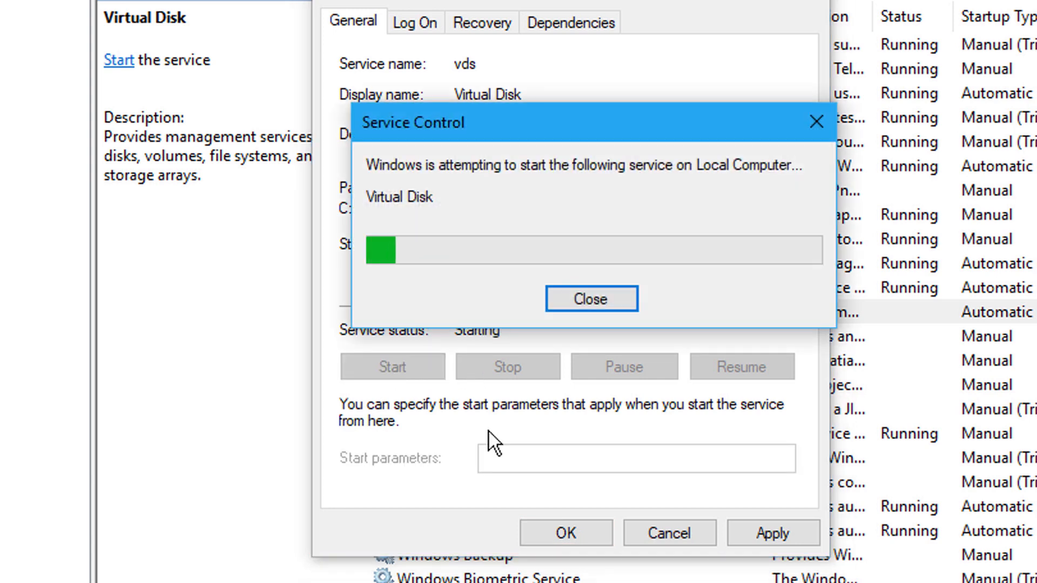
left_click(591, 298)
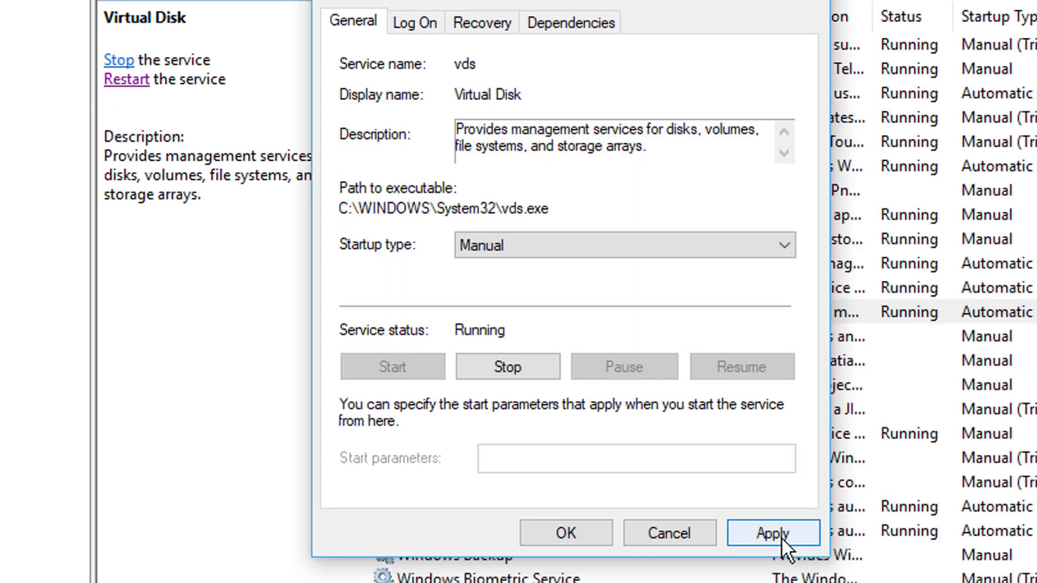
left_click(773, 533)
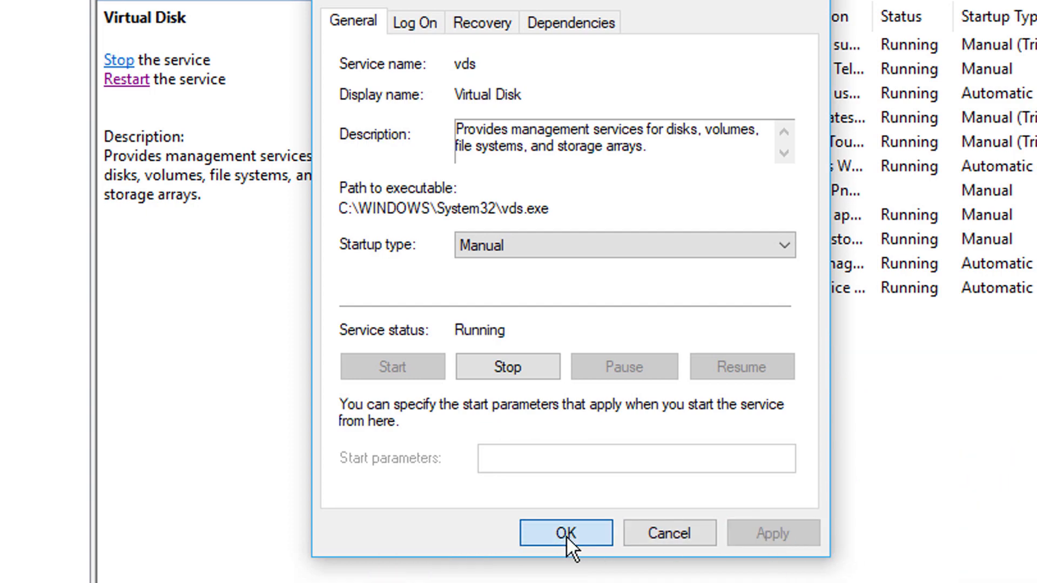
left_click(565, 533)
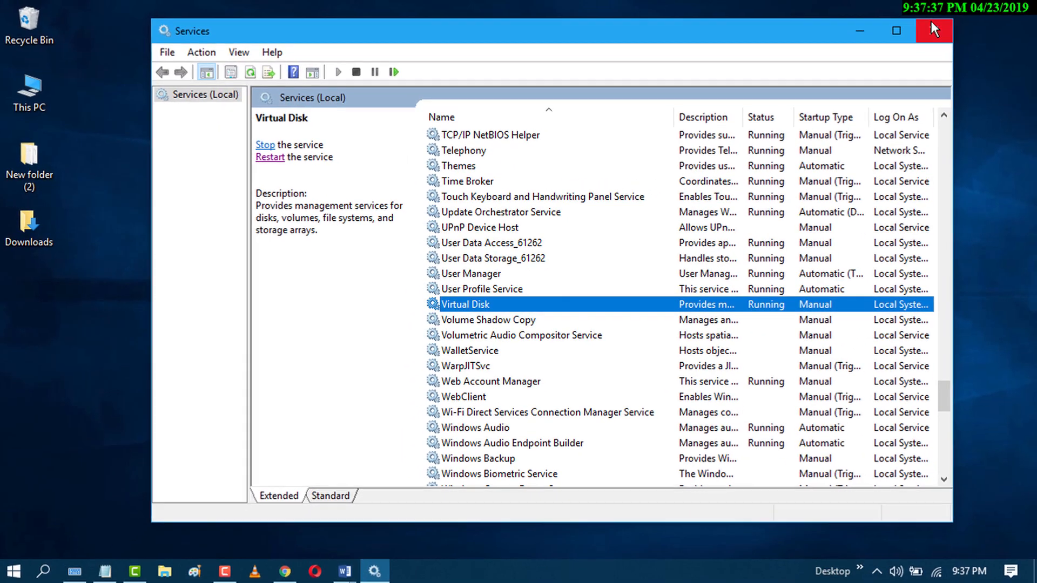
mouse_move(933, 31)
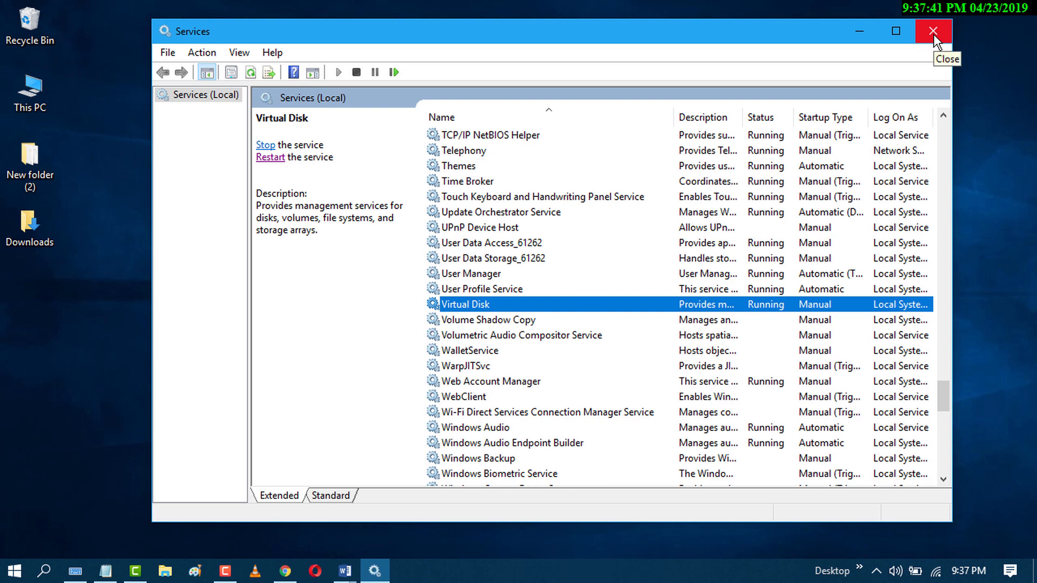
Close the Services window, returning to the desktop.
left_click(933, 31)
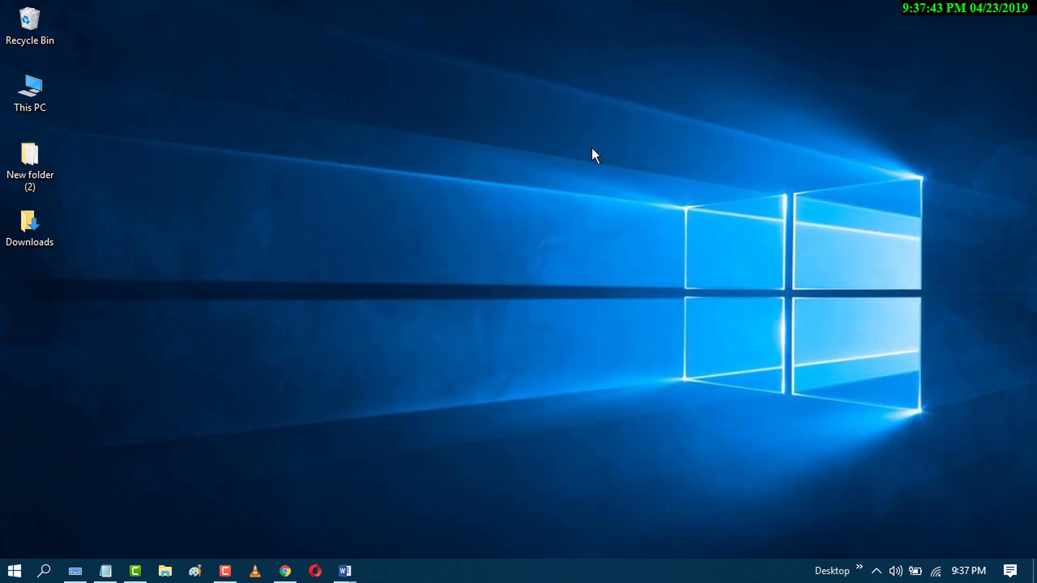